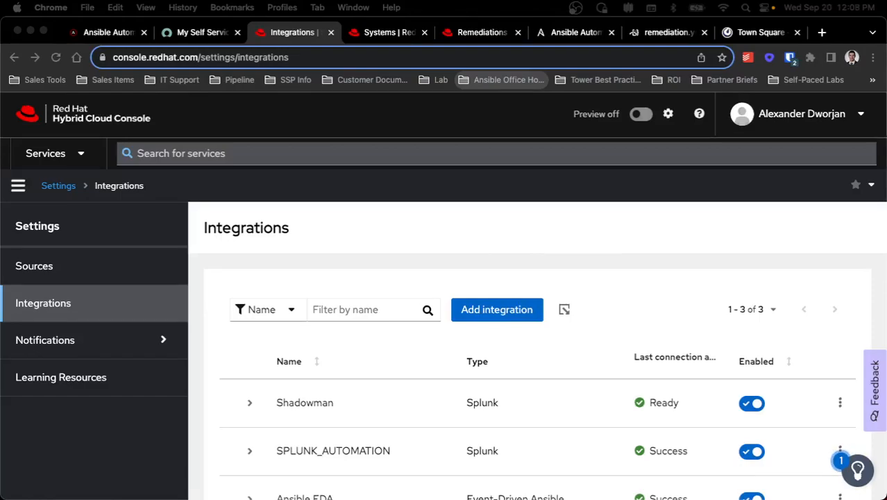
# - Review the Ansible EDA integration's Endpoint URL in its edit form and cancel without changes
pyautogui.scroll(-3)
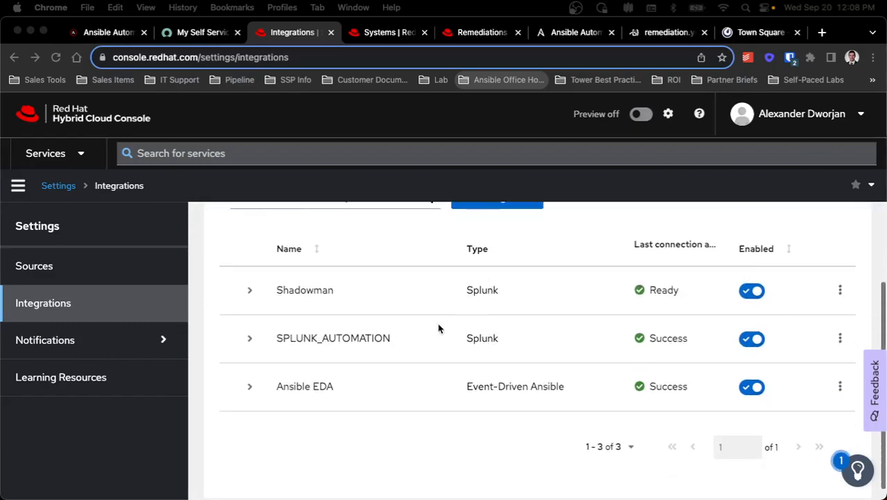
pyautogui.moveTo(514, 386)
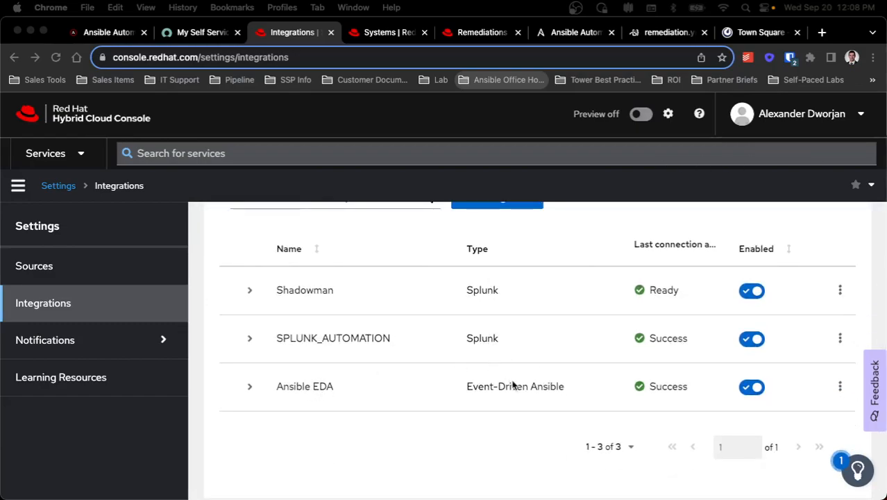
pyautogui.click(840, 386)
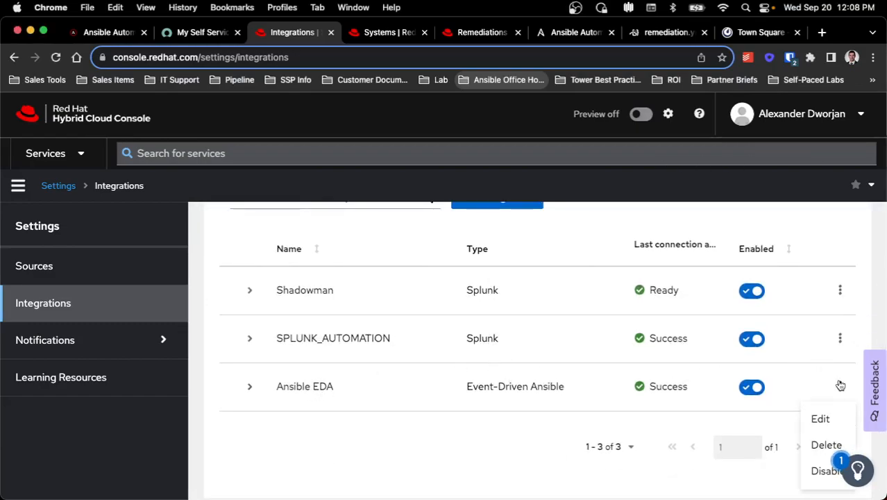
pyautogui.click(818, 417)
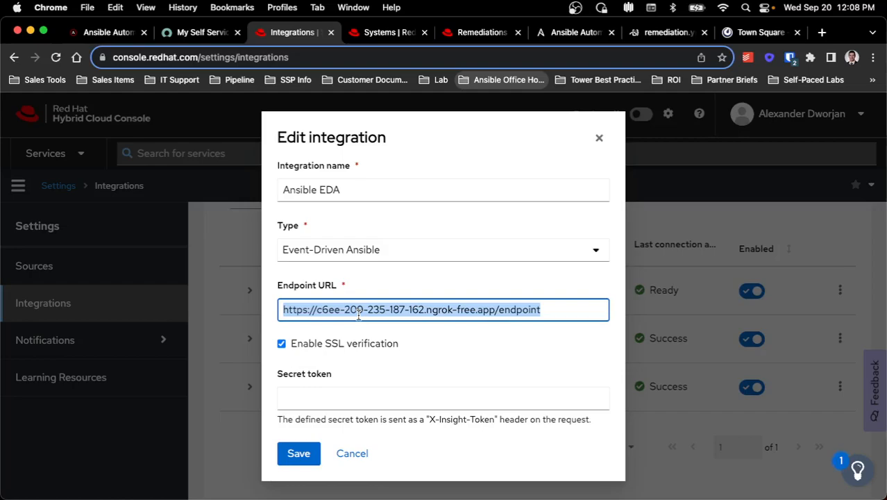
pyautogui.moveTo(383, 297)
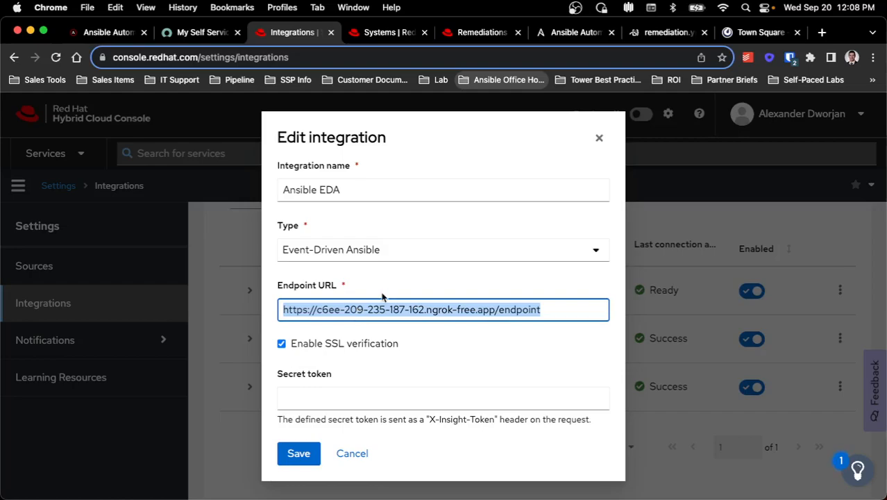
pyautogui.click(299, 452)
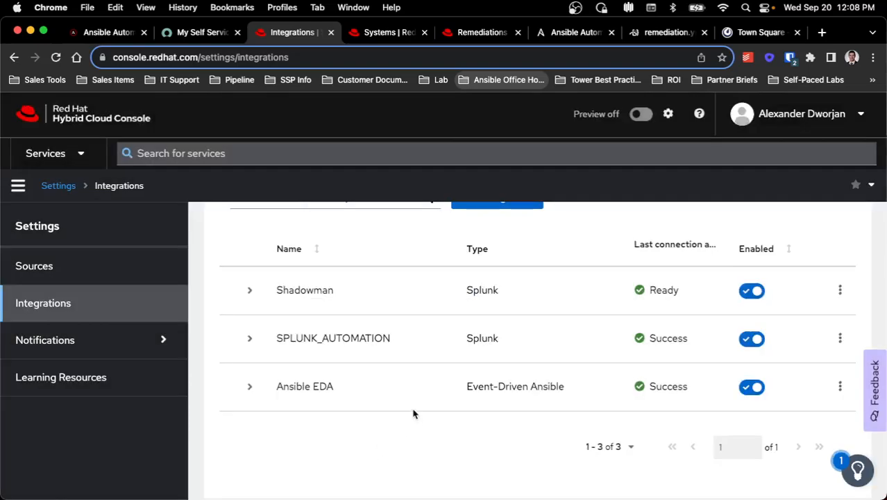
# - Expand the Notifications section in the sidebar to show service categories
pyautogui.click(44, 338)
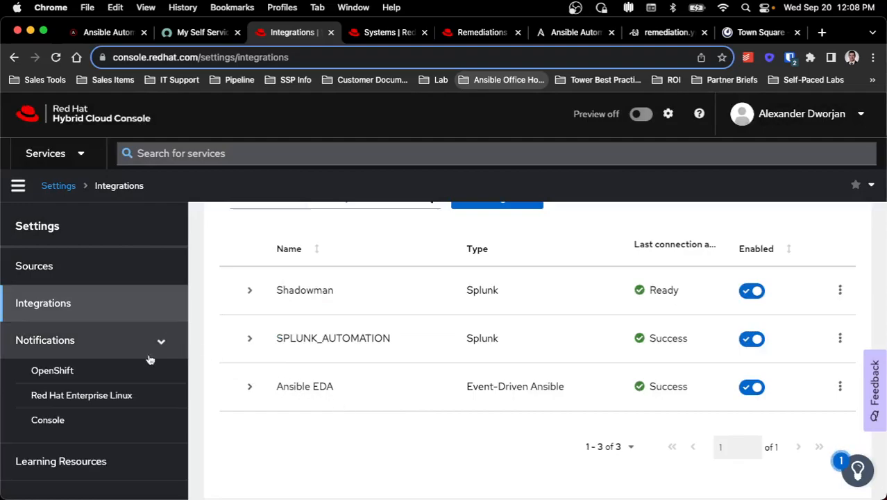
# - Review the Red Hat Enterprise Linux behavior groups and events, then go to the Insights Systems inventory
pyautogui.click(80, 394)
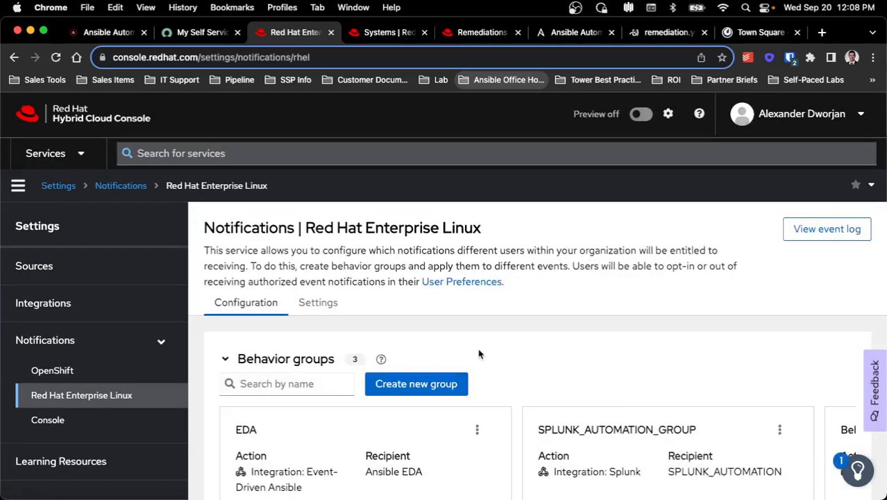
pyautogui.scroll(-3)
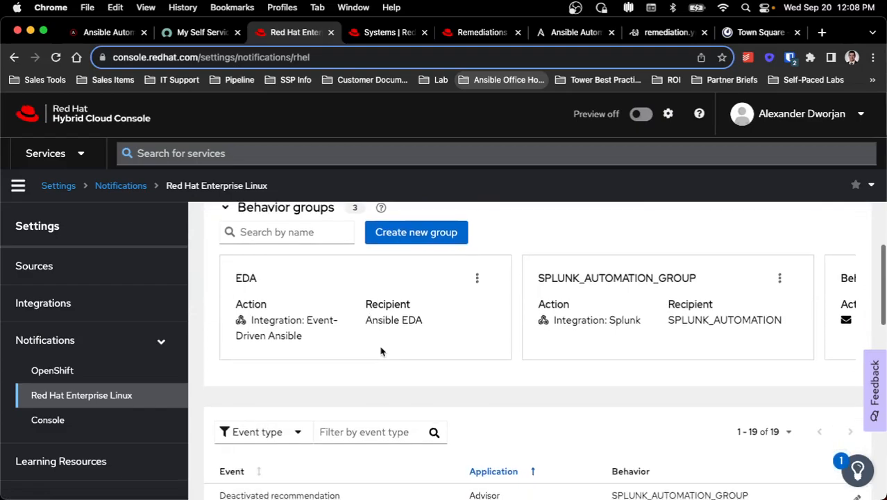
pyautogui.scroll(-3)
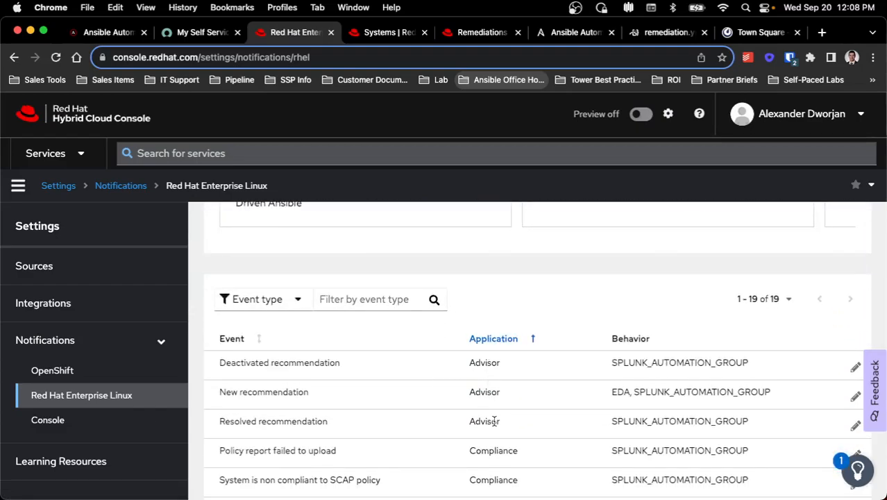
pyautogui.moveTo(525, 411)
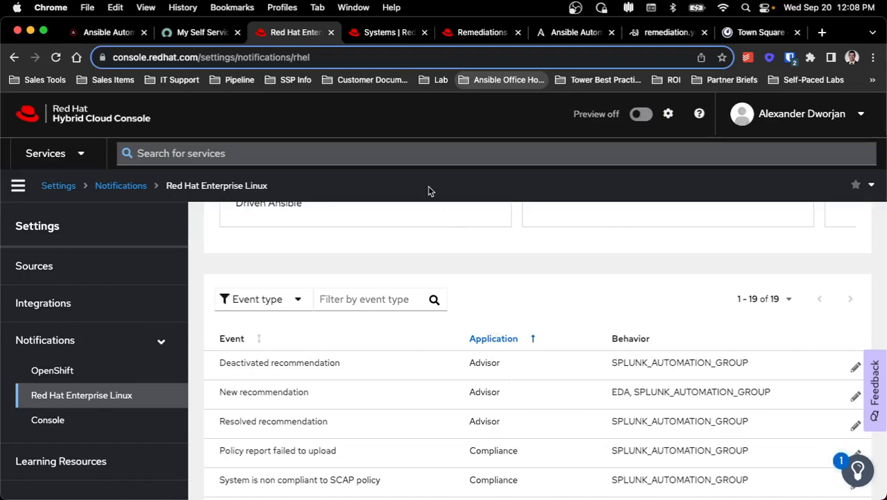
pyautogui.moveTo(401, 84)
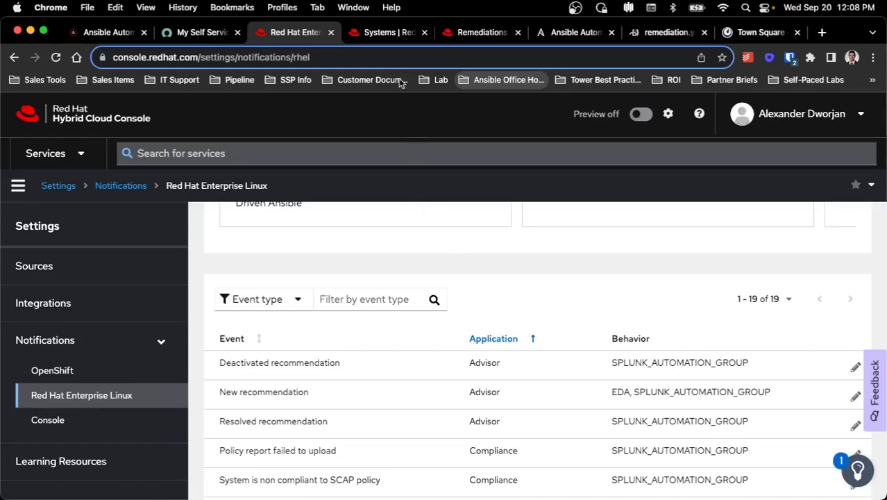
pyautogui.click(386, 32)
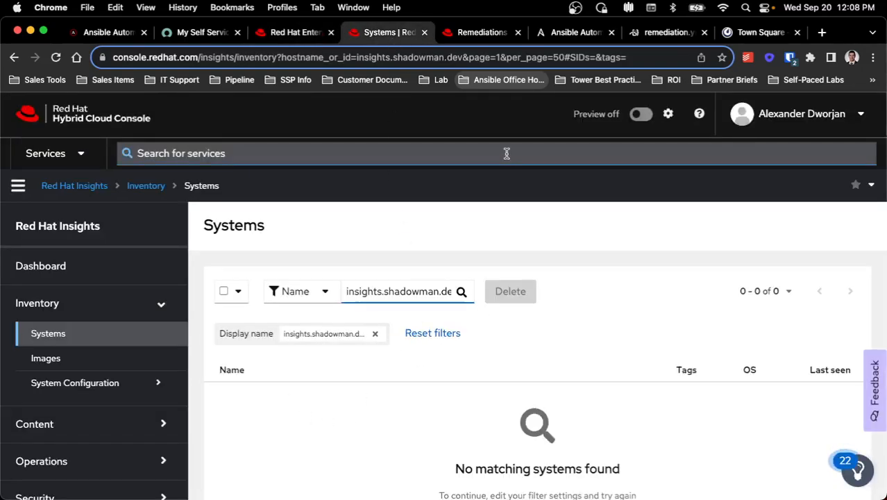
# - Check the empty Insights Remediations list, then switch to the Insights Events rulebook activation
pyautogui.click(479, 32)
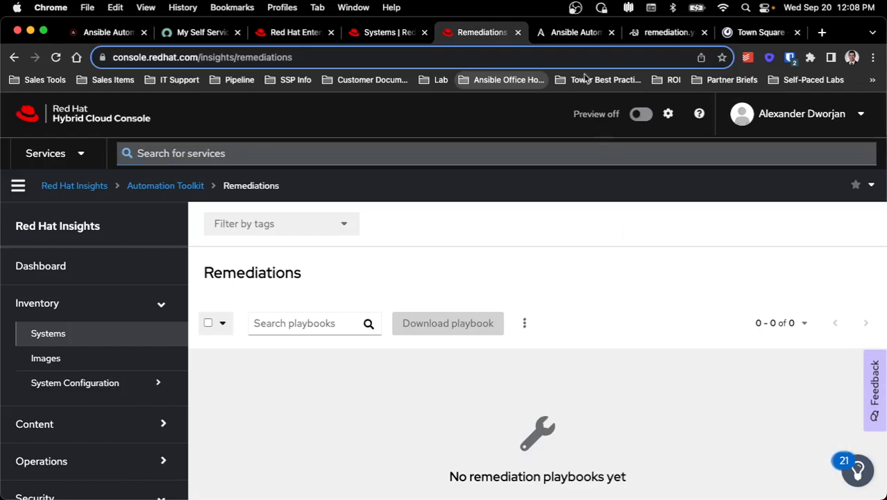
pyautogui.click(574, 32)
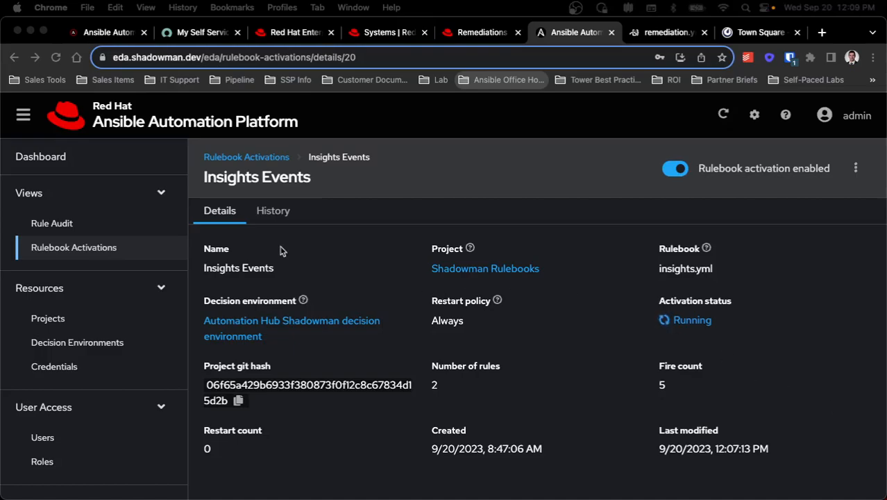
# - Read the output log of instance '81 - Insights Events' from the activation's History
pyautogui.click(272, 211)
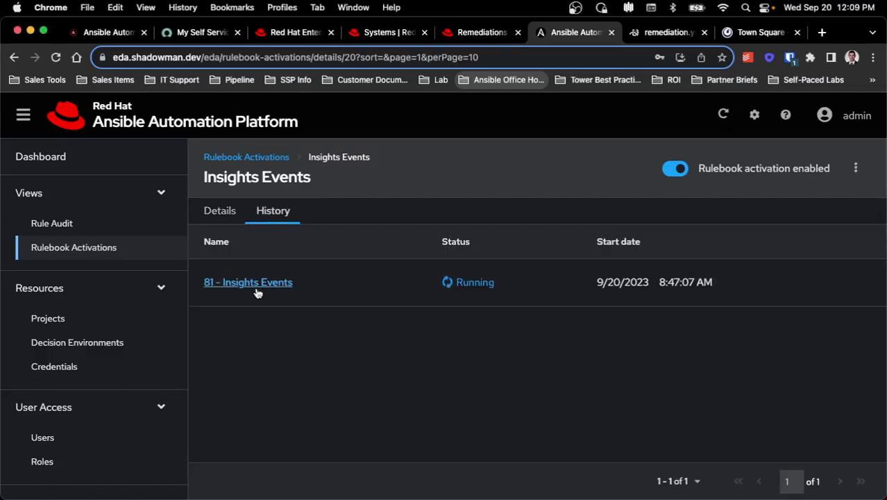
pyautogui.click(247, 282)
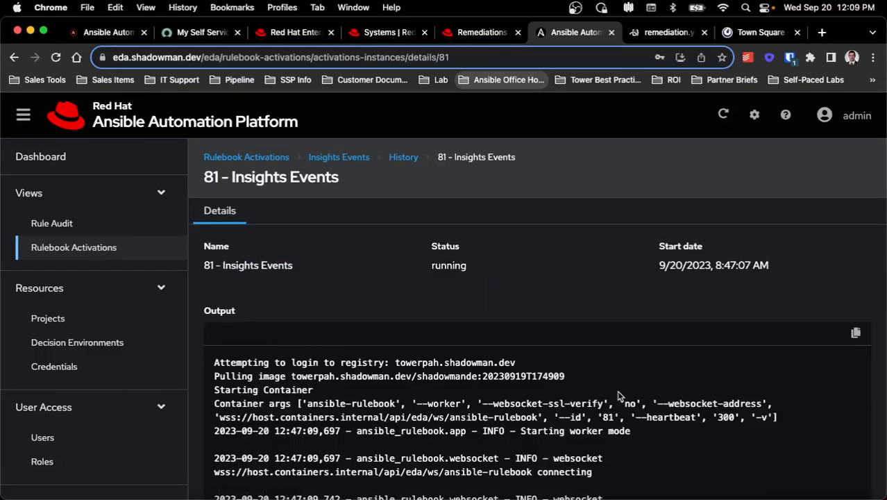
pyautogui.scroll(-3)
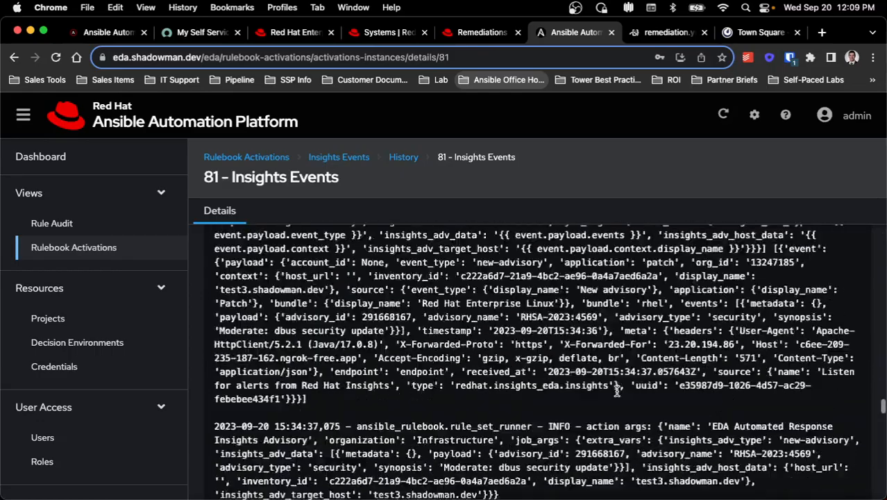
pyautogui.scroll(-3)
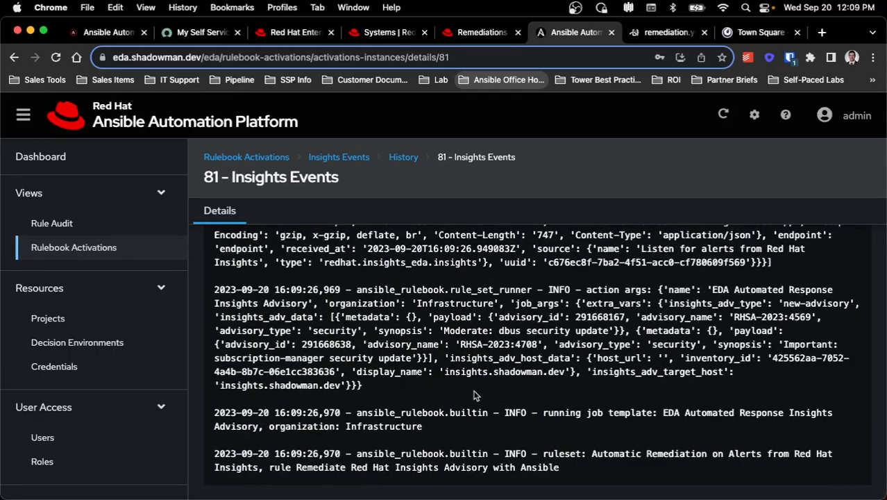
pyautogui.moveTo(587, 340)
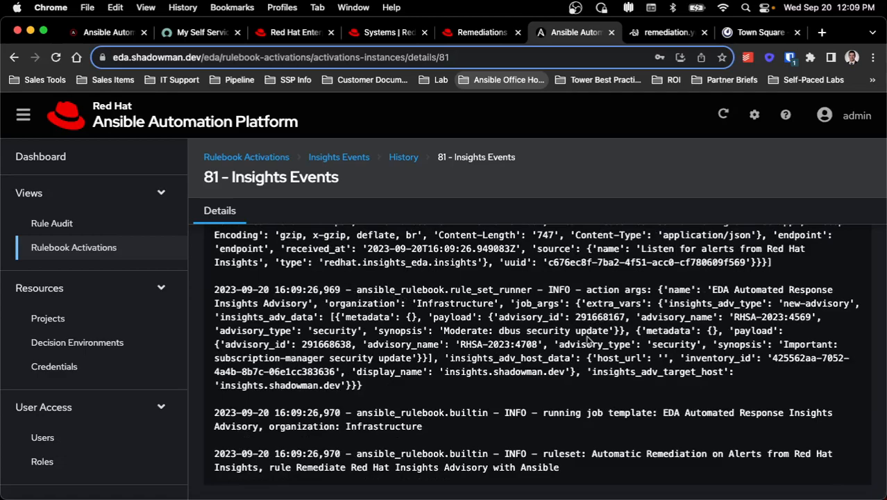
pyautogui.moveTo(329, 298)
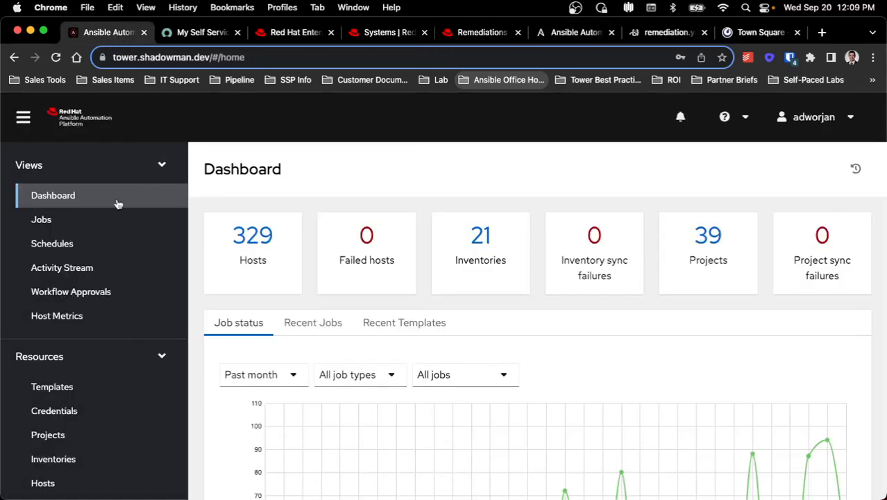
# - Check job 67264 is running in the controller Jobs list, then switch to main.yml in code-server
pyautogui.click(42, 219)
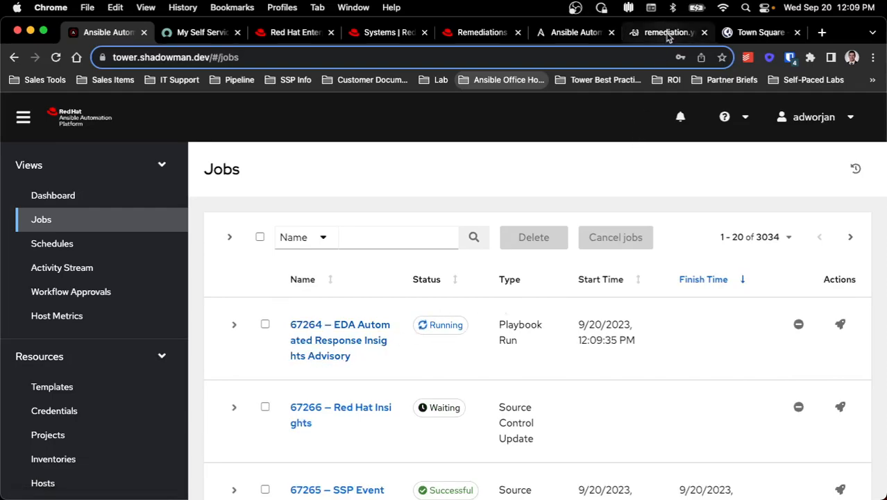
pyautogui.click(666, 32)
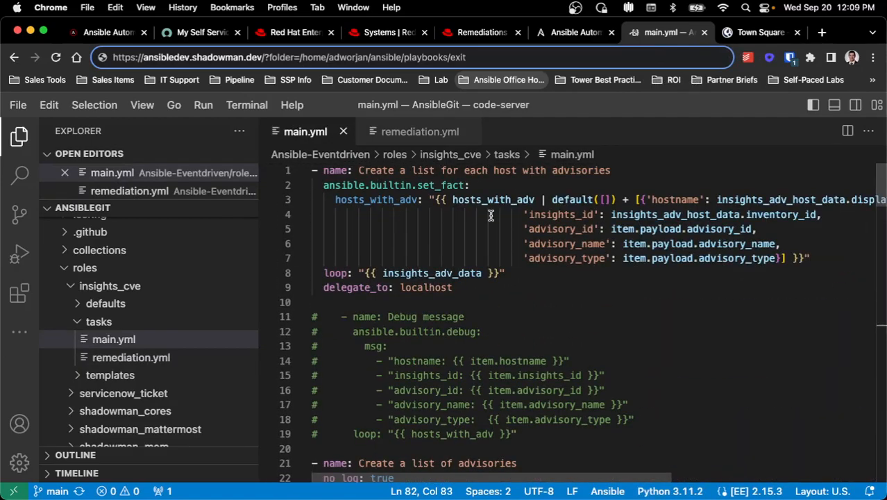
pyautogui.scroll(-3)
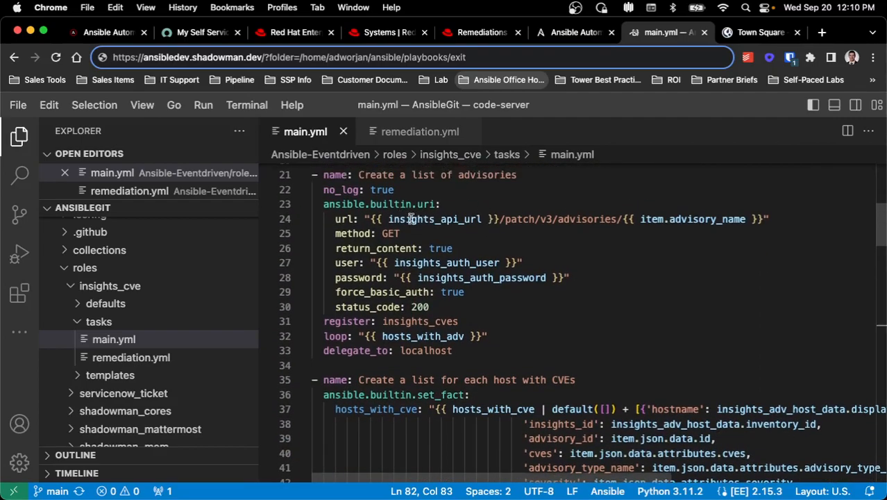
pyautogui.moveTo(527, 253)
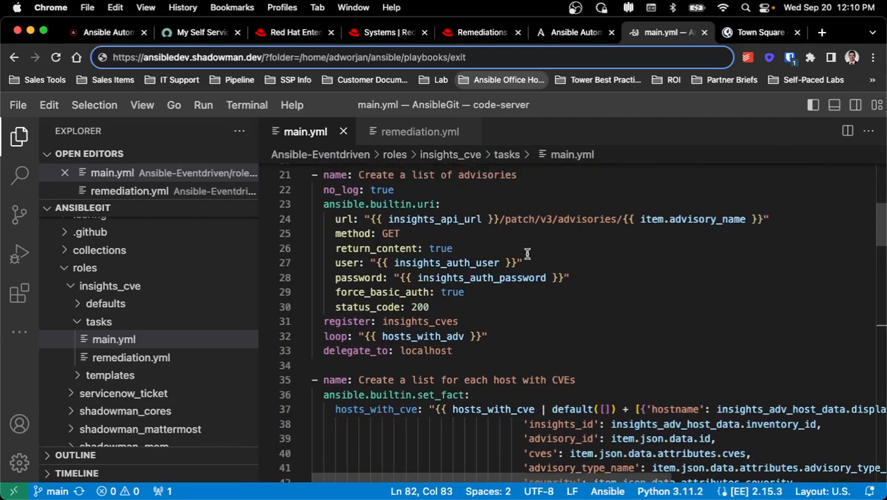
pyautogui.scroll(-3)
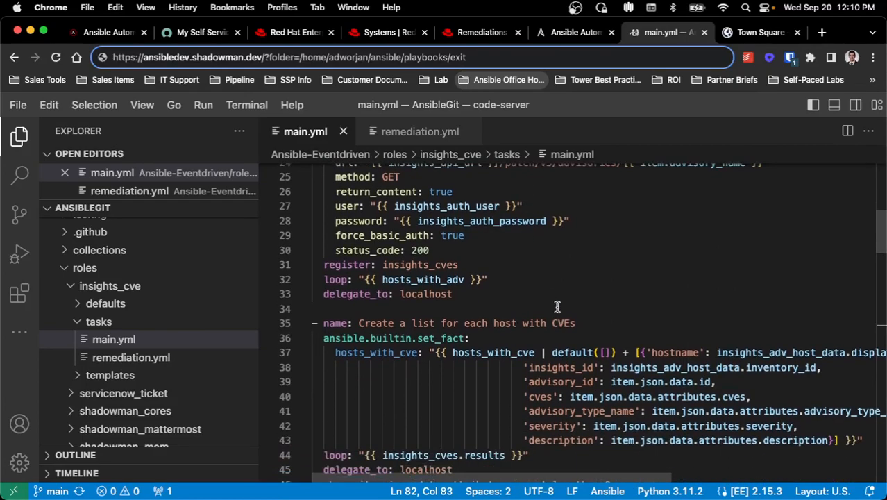
pyautogui.scroll(-3)
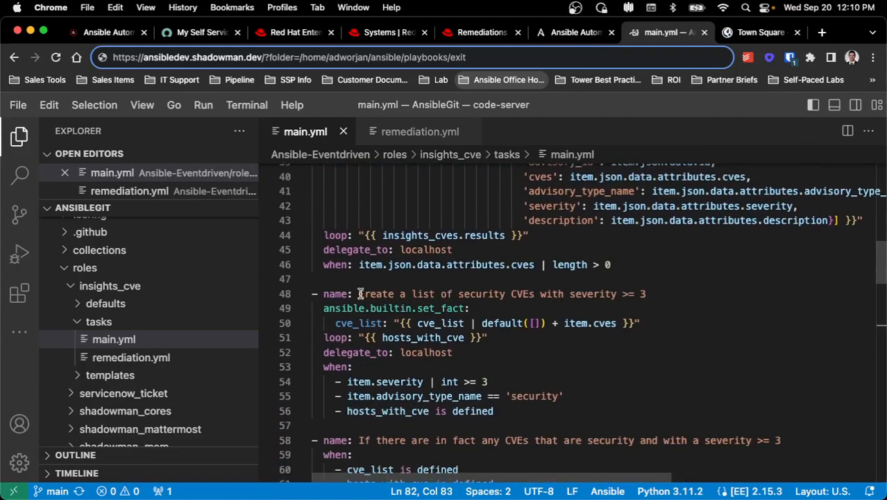
pyautogui.moveTo(358, 294); pyautogui.dragTo(599, 294)
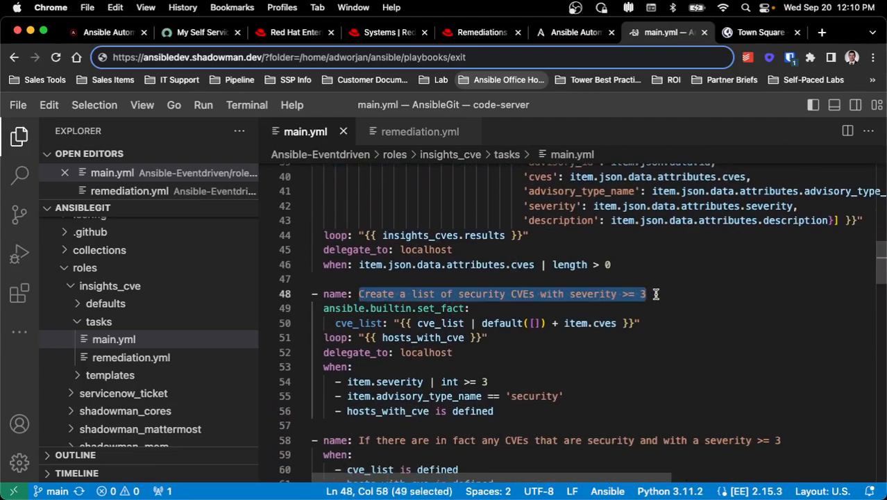
pyautogui.moveTo(671, 316)
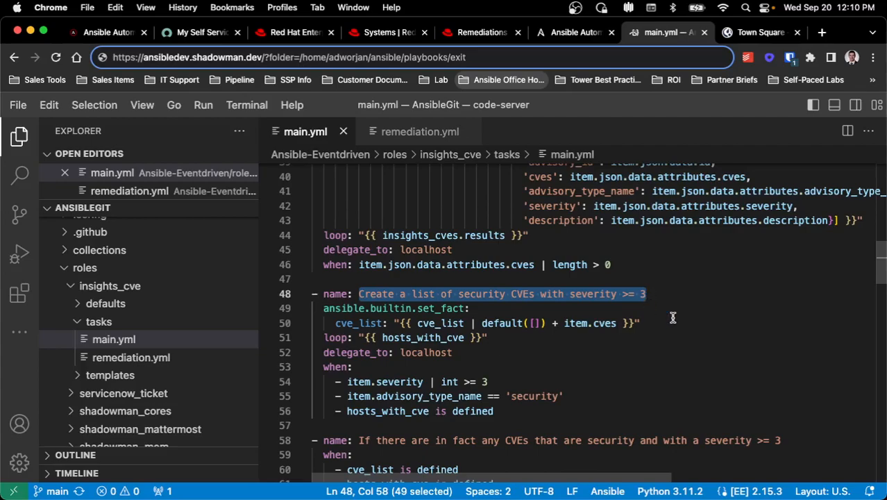
pyautogui.moveTo(688, 363)
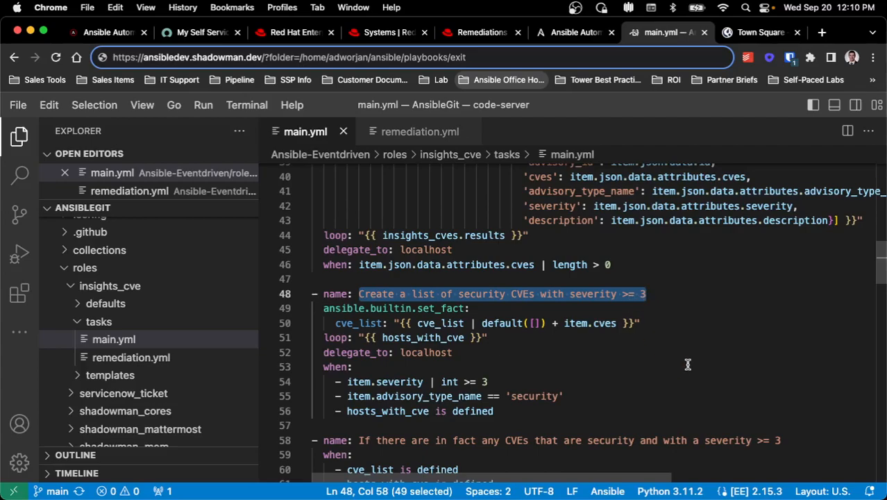
pyautogui.scroll(-3)
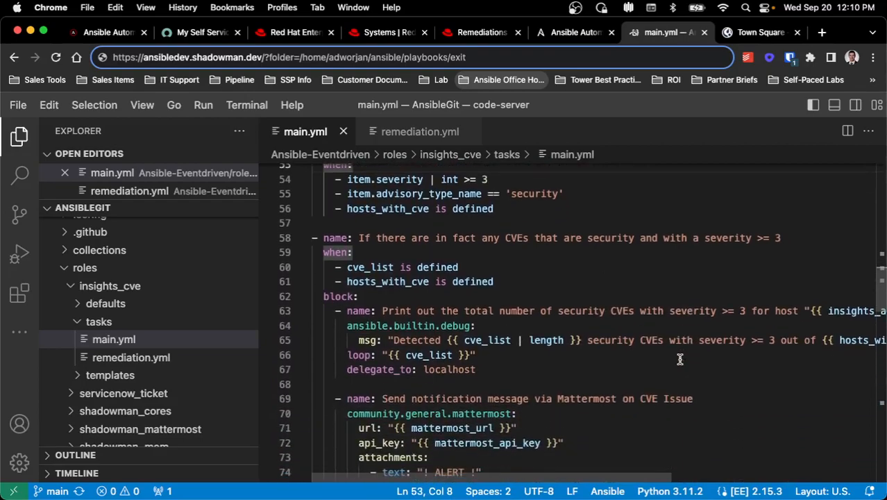
pyautogui.scroll(-3)
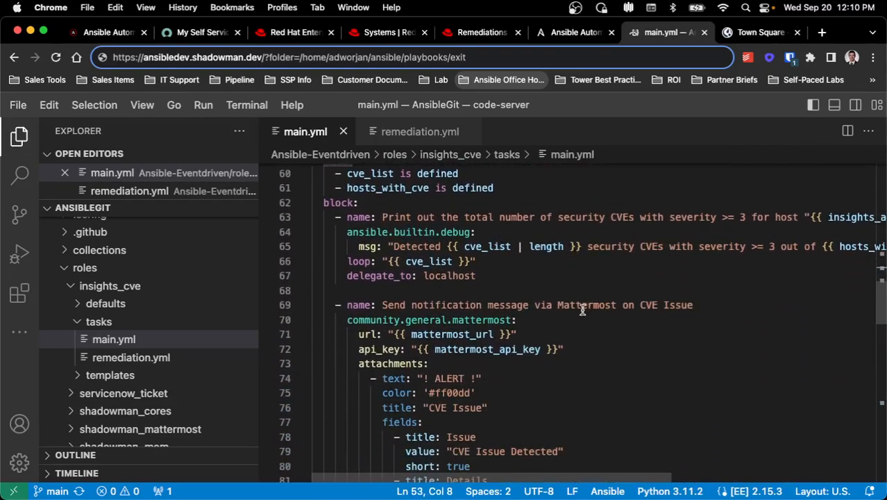
pyautogui.scroll(-3)
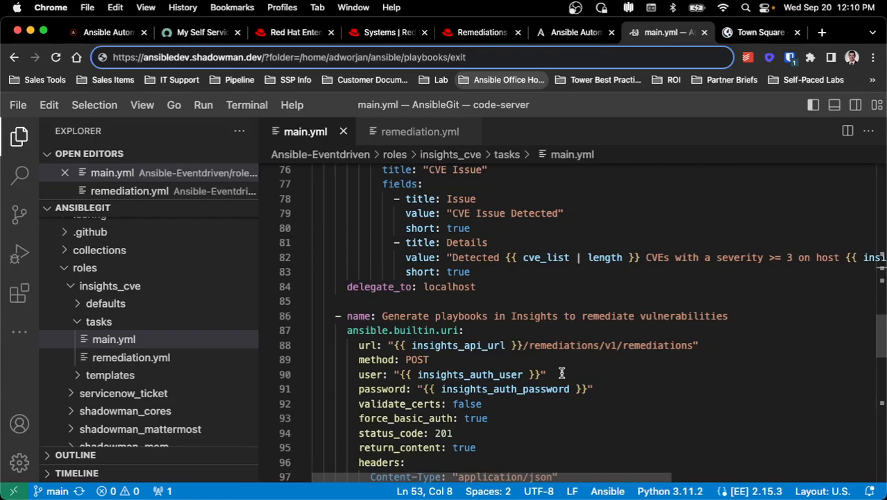
pyautogui.scroll(-3)
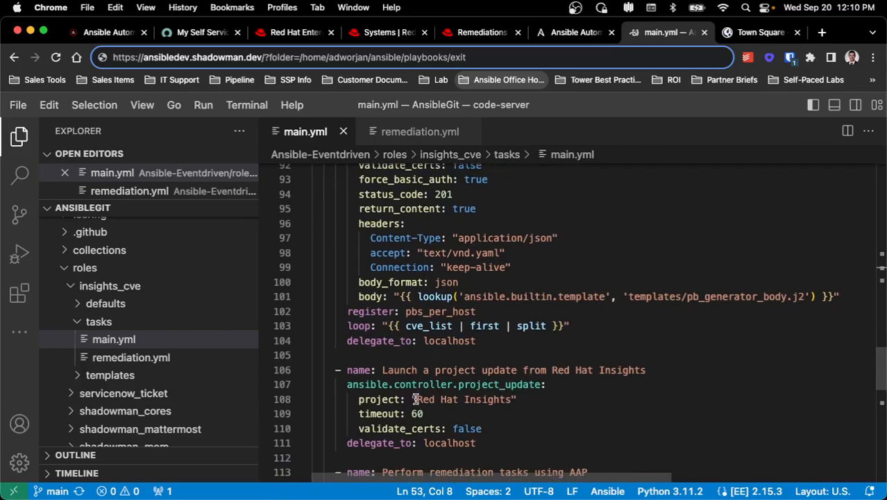
pyautogui.doubleClick(463, 399)
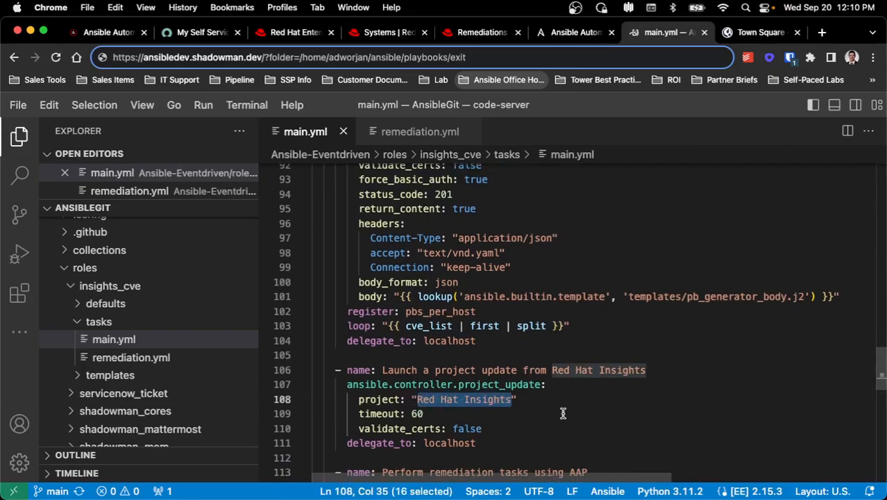
pyautogui.scroll(-3)
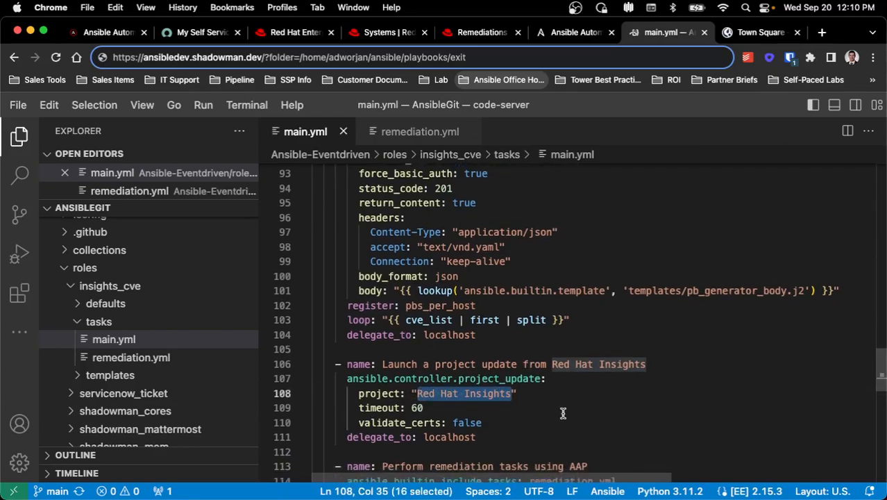
pyautogui.scroll(-3)
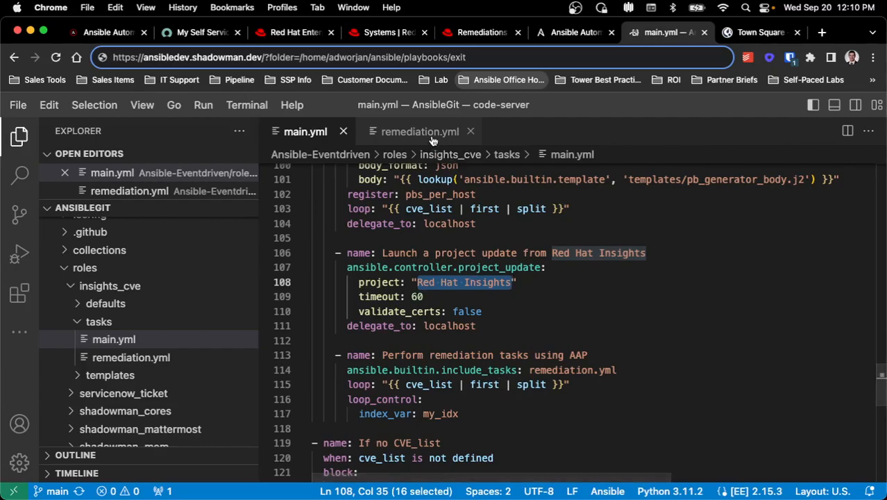
pyautogui.click(420, 130)
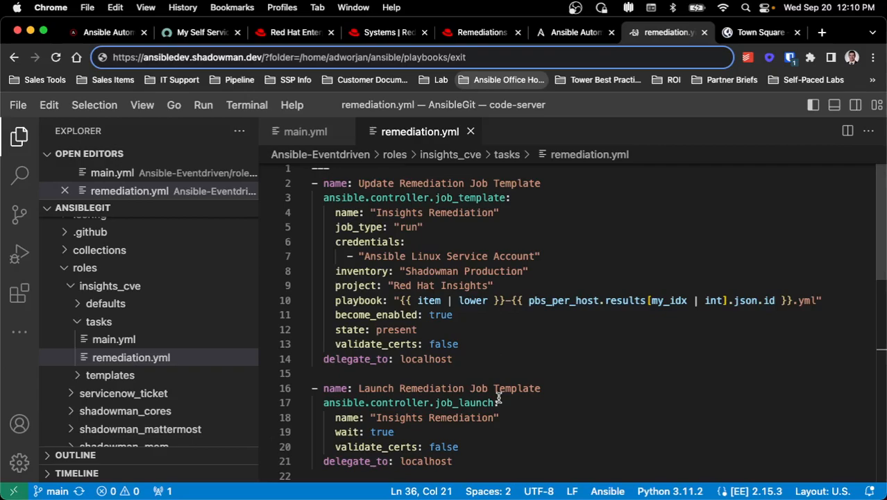
pyautogui.click(305, 131)
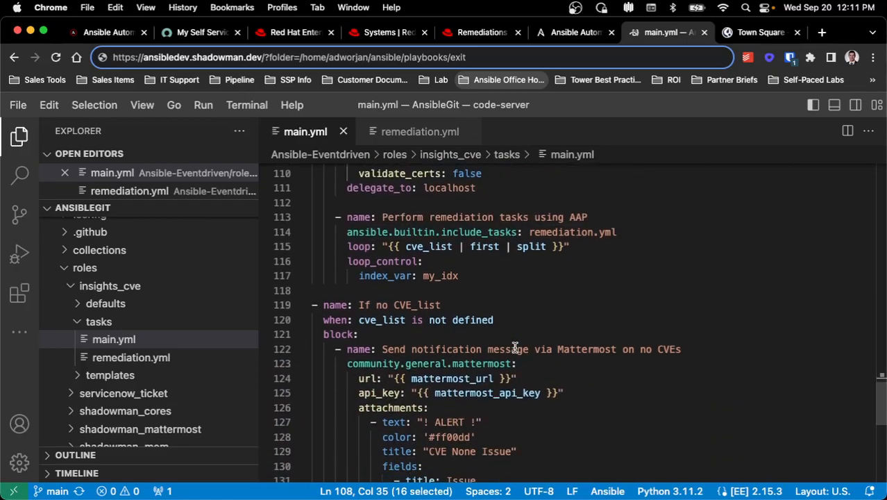
pyautogui.scroll(-3)
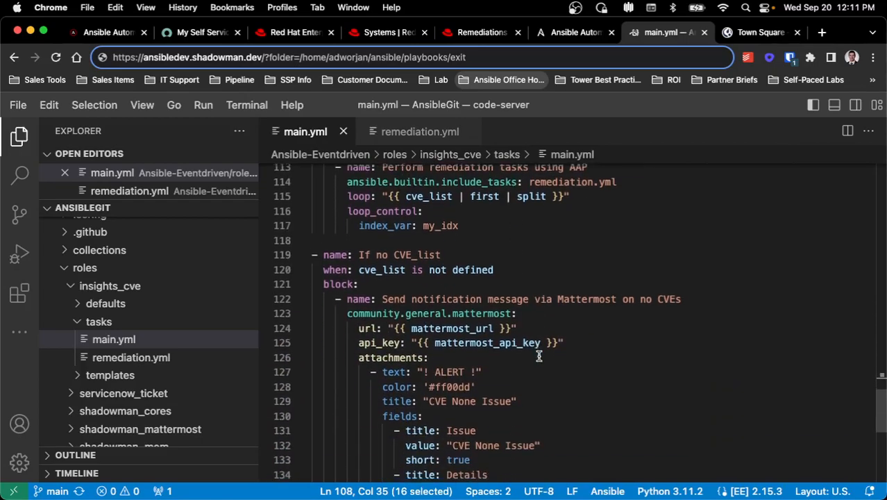
pyautogui.scroll(-3)
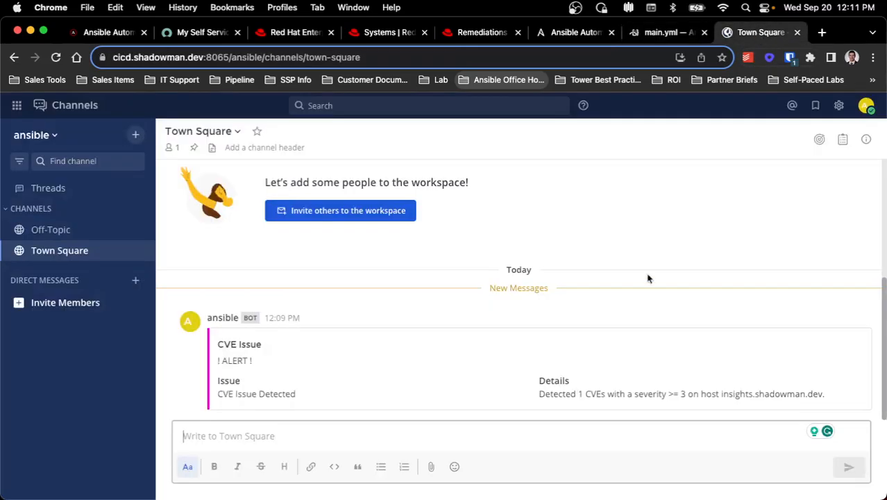
pyautogui.moveTo(581, 395)
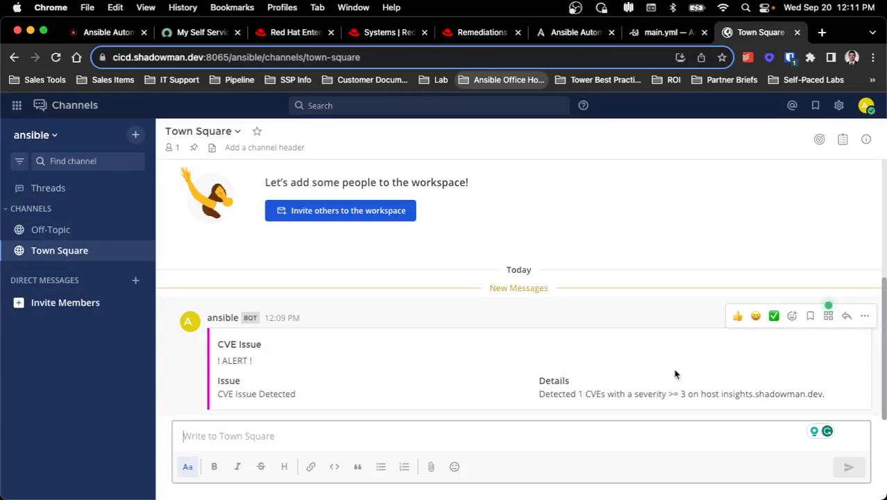
pyautogui.moveTo(264, 170)
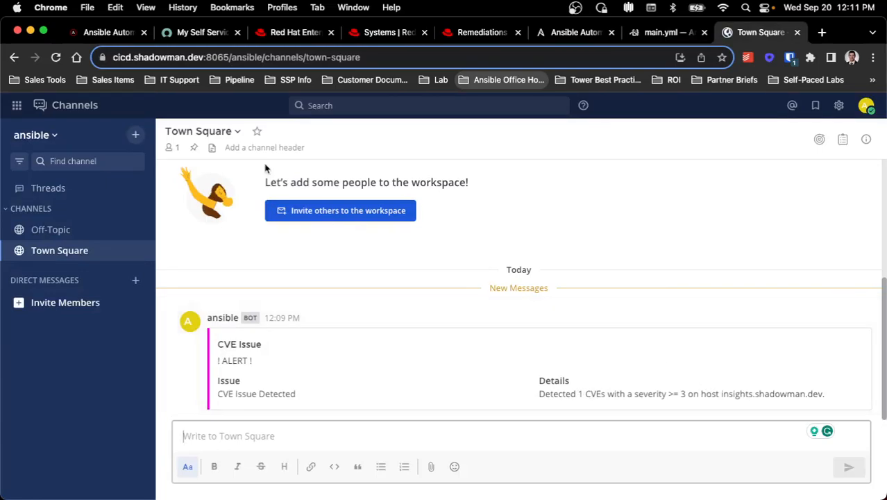
# - Switch from the Town Square CVE alert to the Ansible Automation Platform jobs list
pyautogui.click(106, 32)
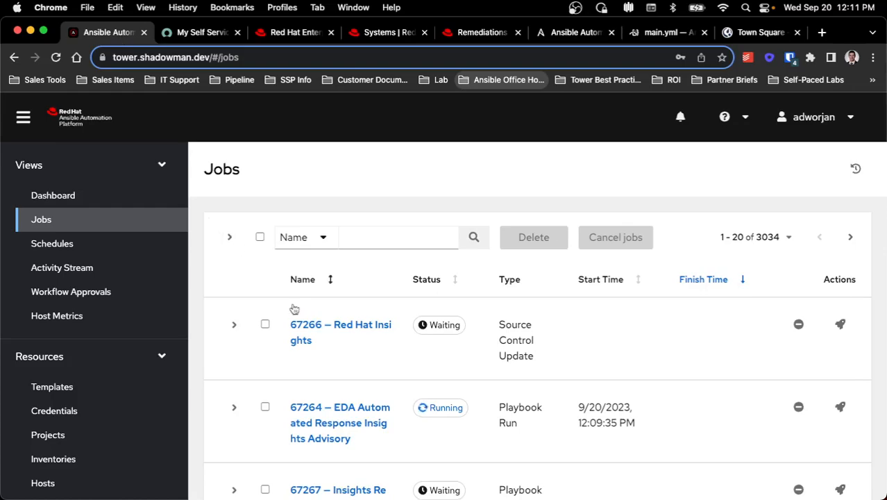
# - Watch job 67264 EDA Automated Response Insights Advisory output until Successful, then go back to Jobs
pyautogui.click(340, 407)
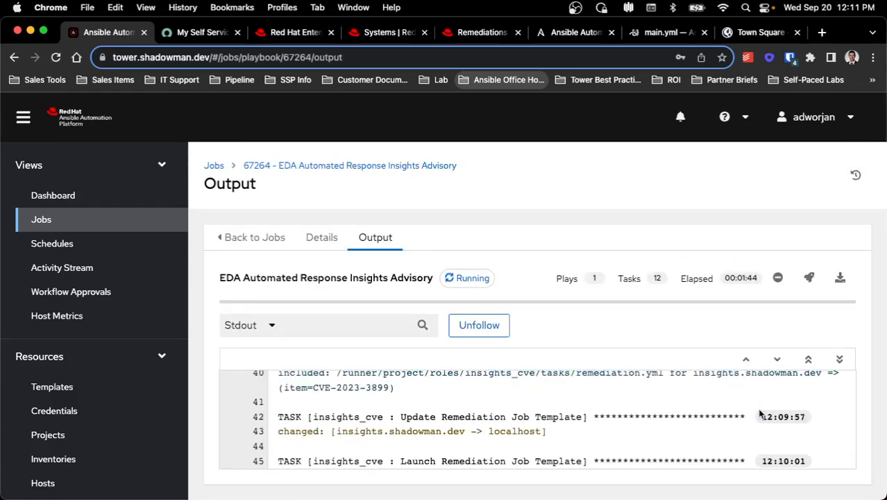
pyautogui.click(478, 325)
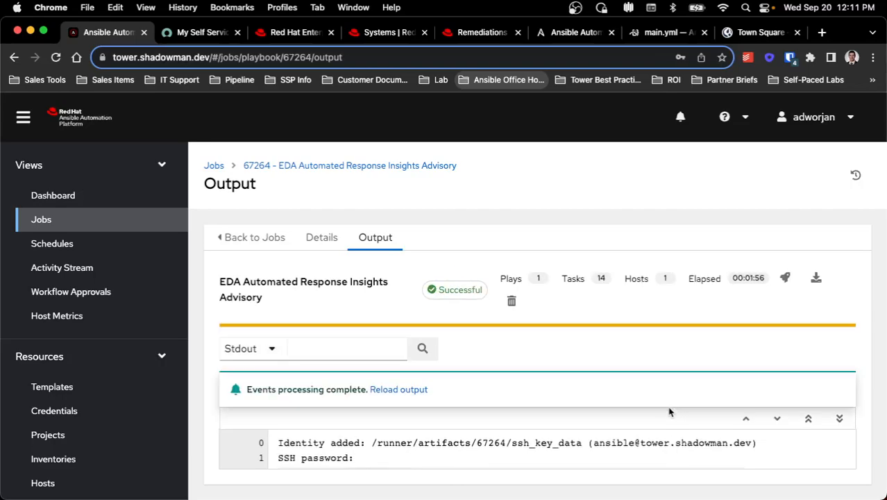
pyautogui.click(398, 389)
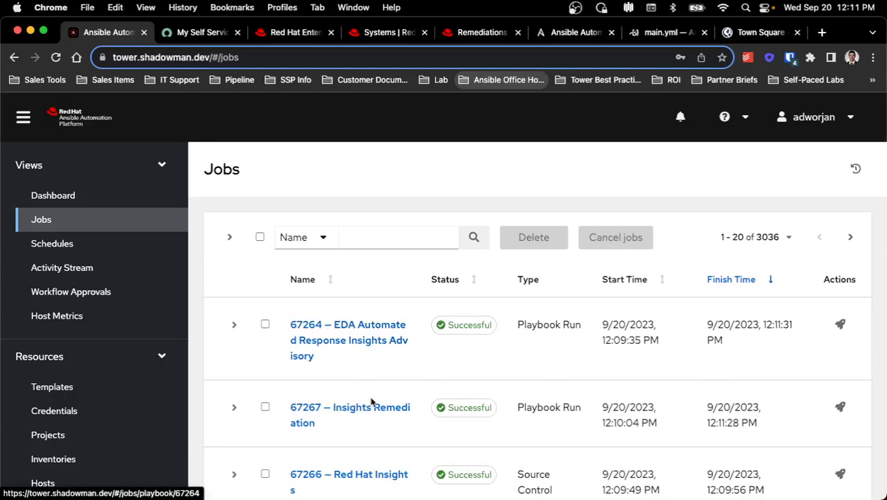
# - Inspect job 67267's upgrade package task host details and JSON result for CVE-2023-3899, then close it
pyautogui.click(349, 407)
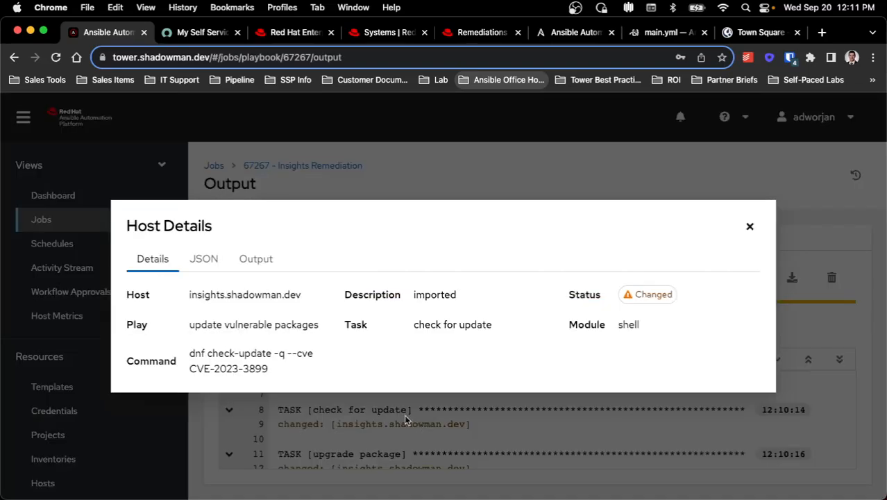
pyautogui.moveTo(281, 354)
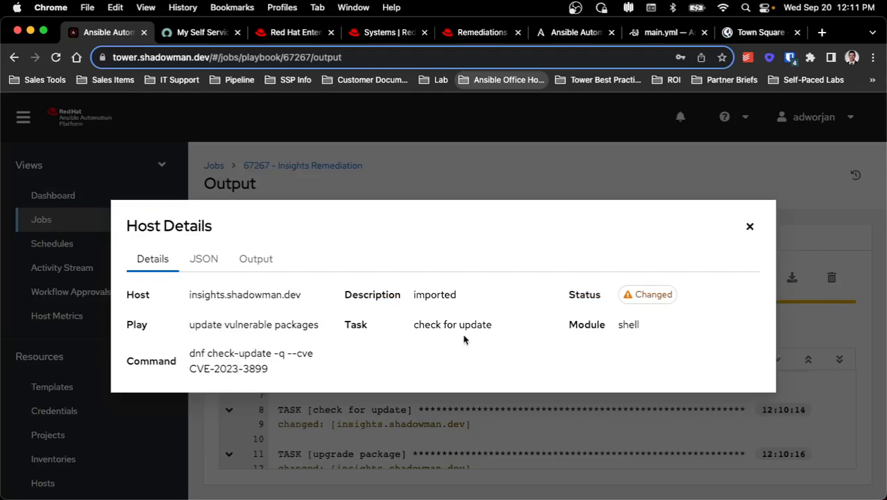
pyautogui.click(750, 225)
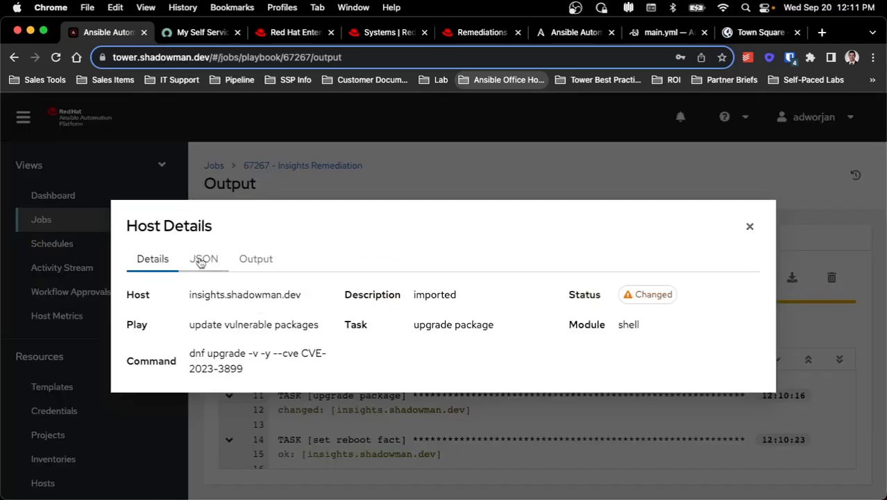
pyautogui.click(202, 258)
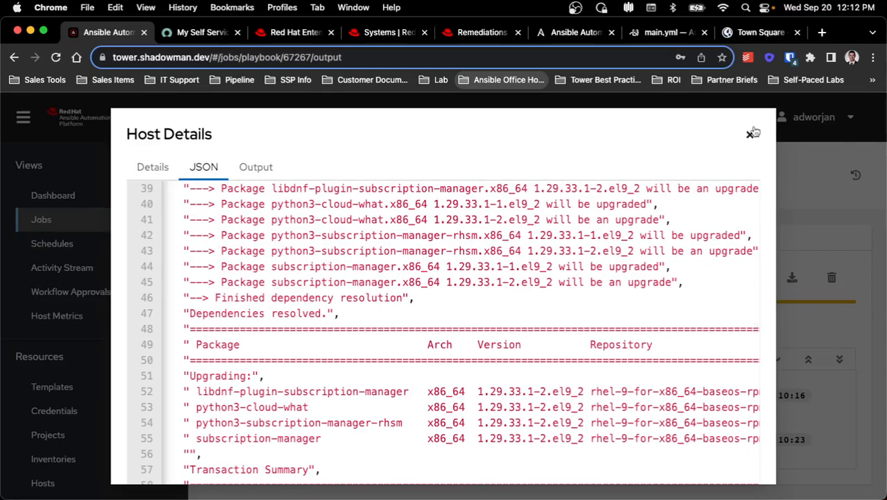
pyautogui.click(750, 134)
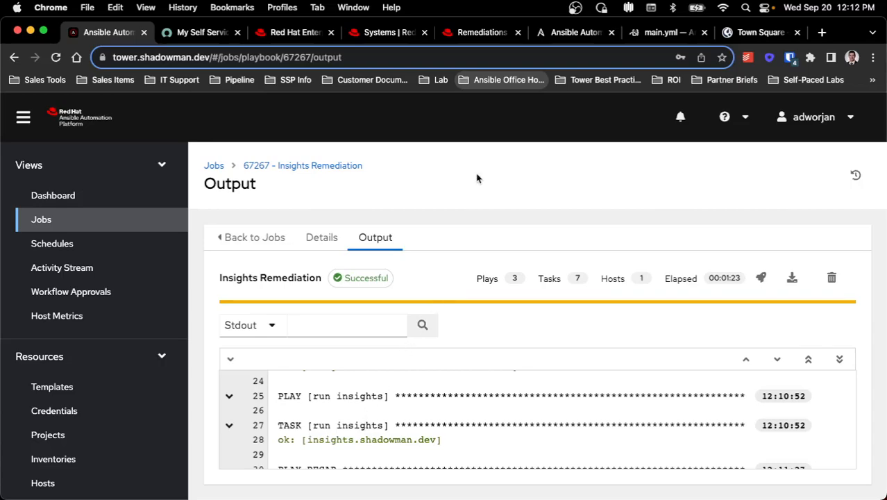
pyautogui.click(480, 32)
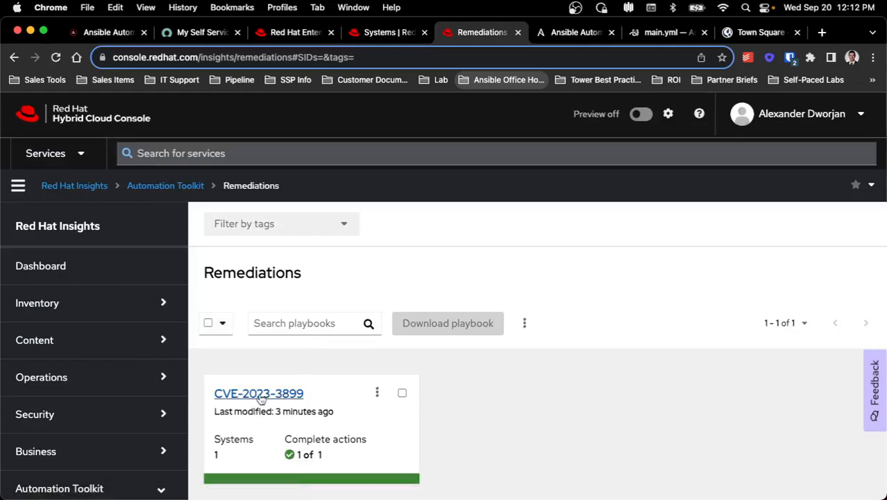
pyautogui.click(378, 392)
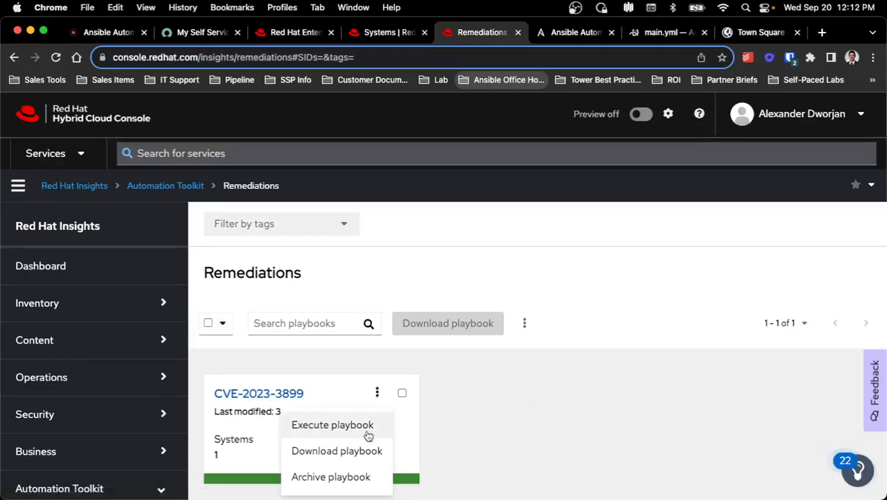
pyautogui.moveTo(488, 411)
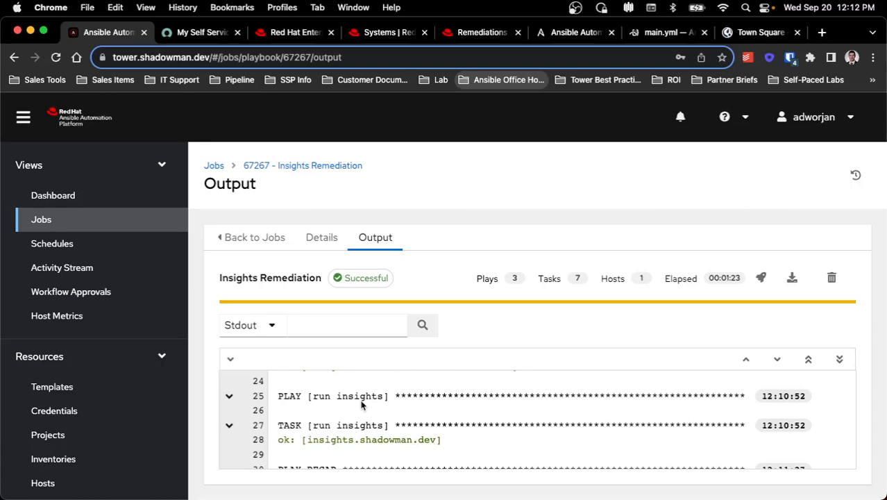
pyautogui.moveTo(746, 58)
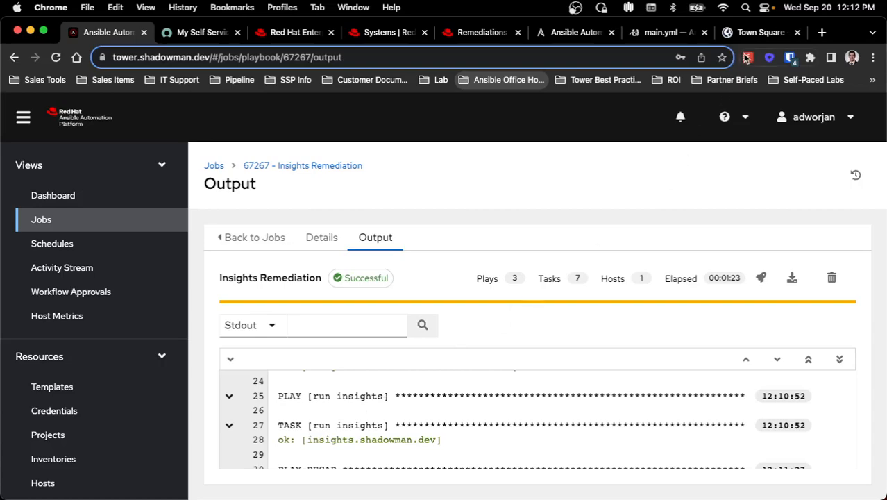
pyautogui.moveTo(760, 32)
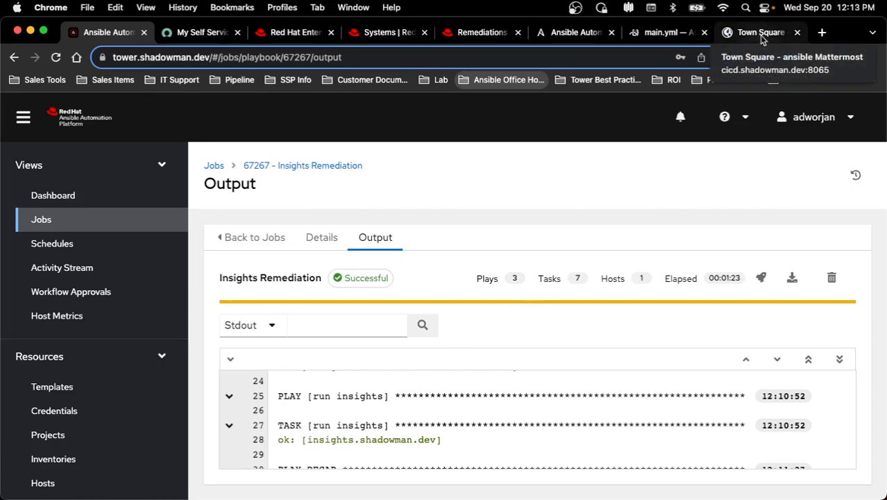
# - Show Town Square with the bot's CVE-2023-3899 resolved alert for insights.shadowman.dev
pyautogui.click(754, 32)
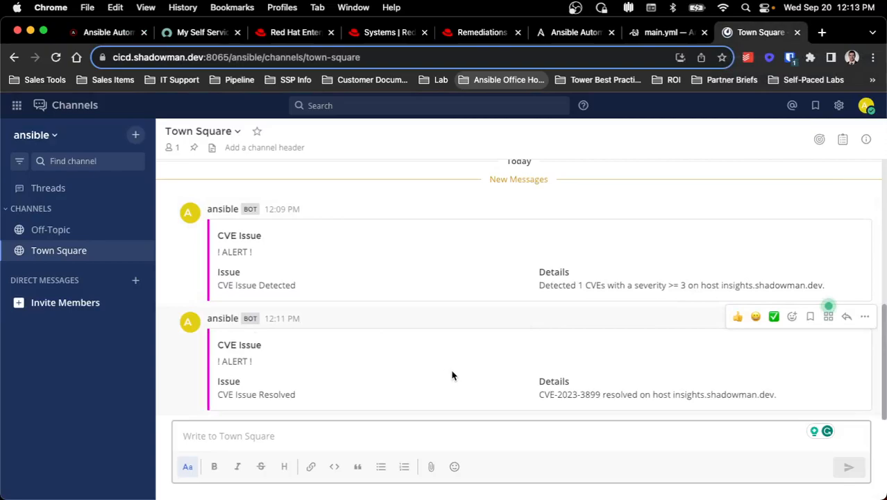
pyautogui.moveTo(669, 405)
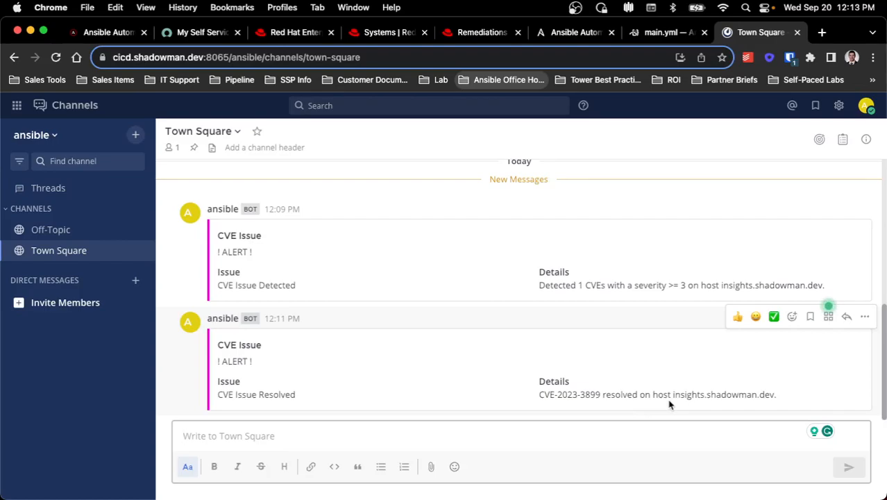
pyautogui.moveTo(674, 290)
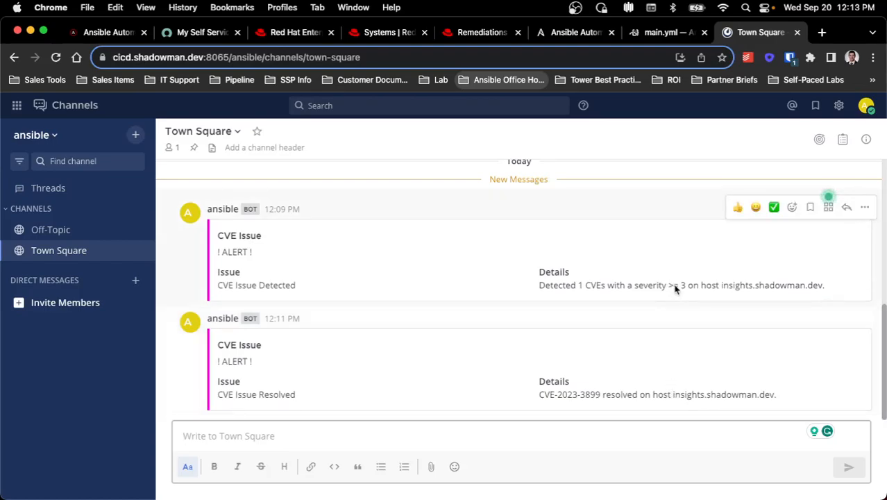
pyautogui.moveTo(661, 350)
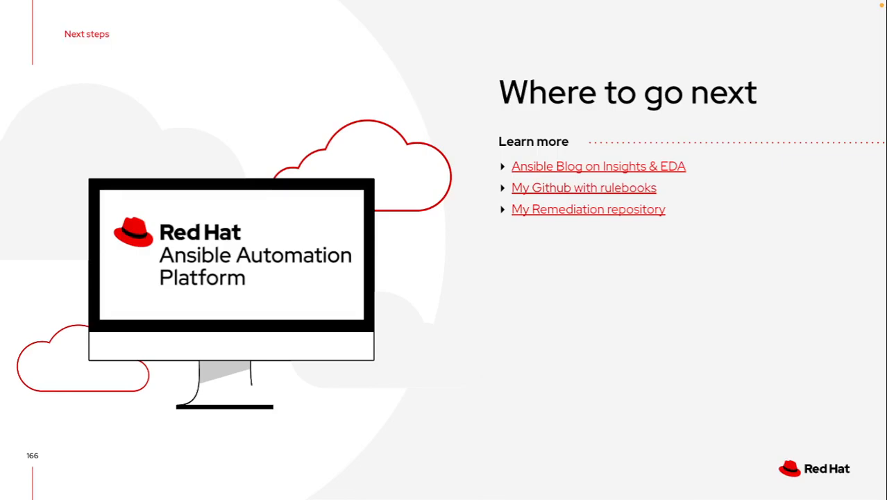
# - Advance from the 'Where to go next' slide to the closing 'Thank you' slide
pyautogui.press('right')
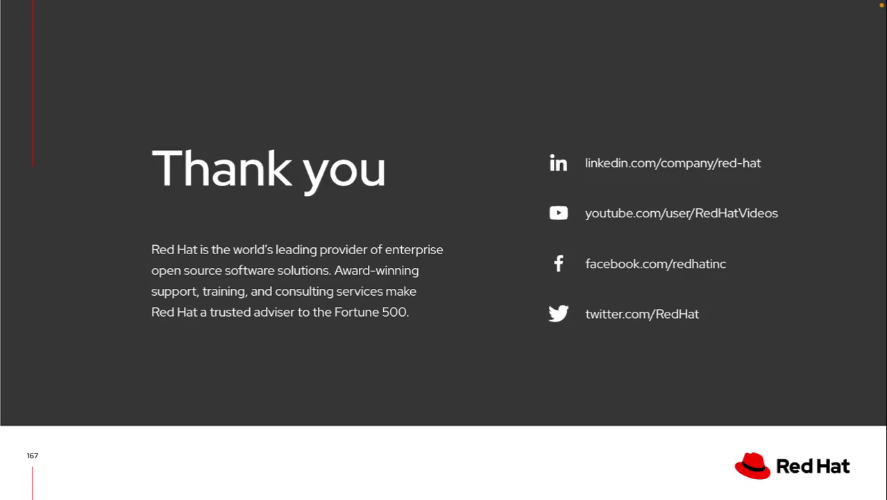